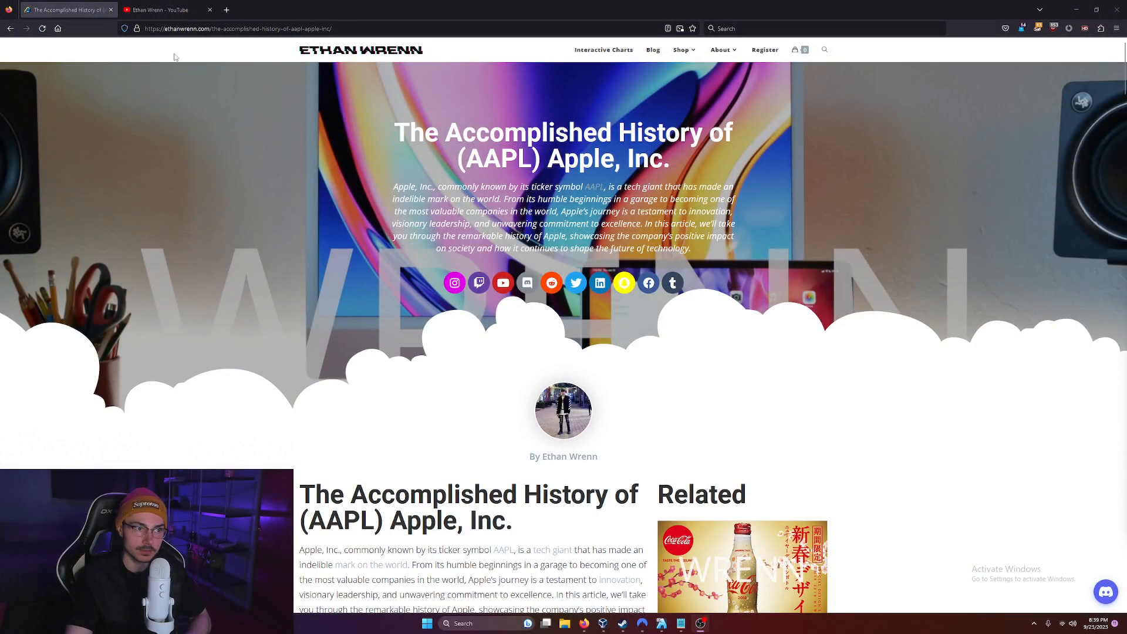
mouse_move(657, 45)
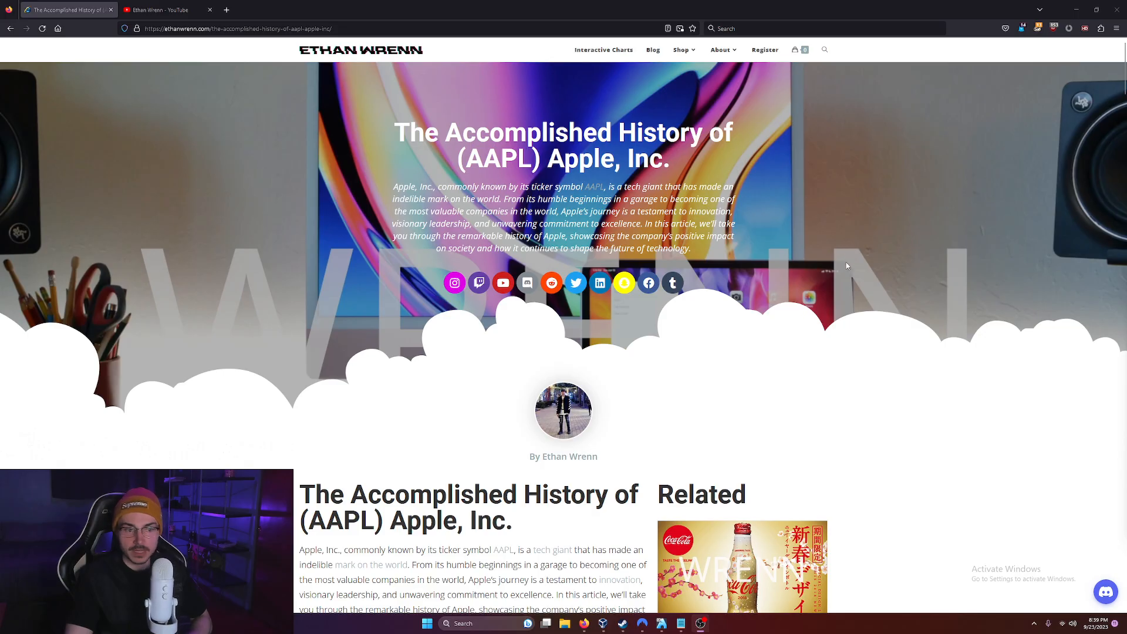
- Scroll down through the page
scroll(down, 3)
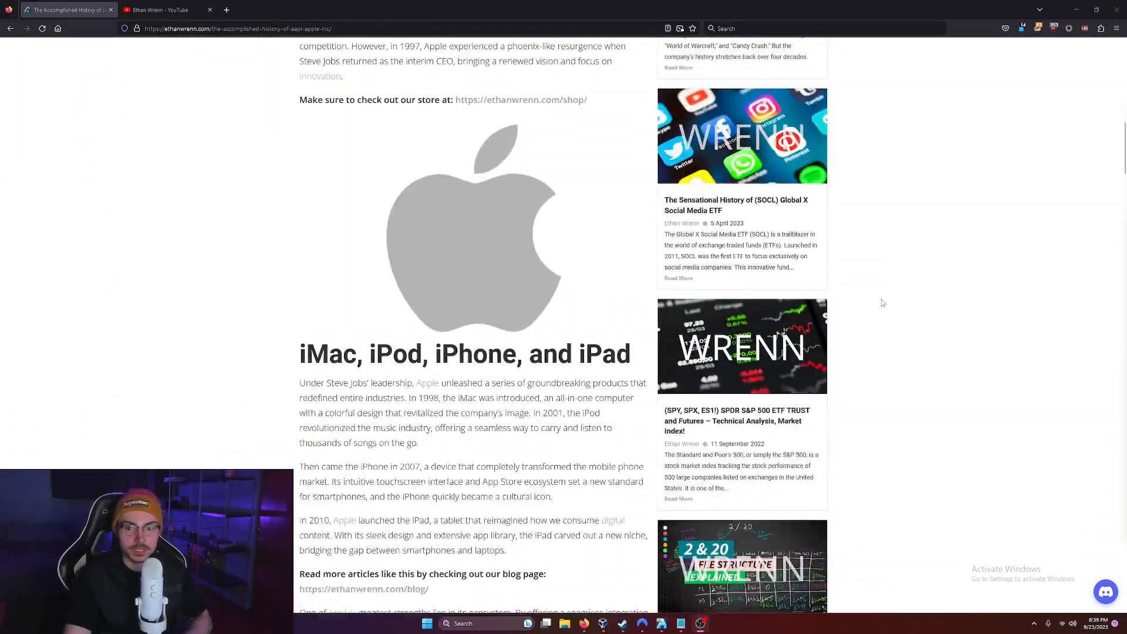
scroll(down, 3)
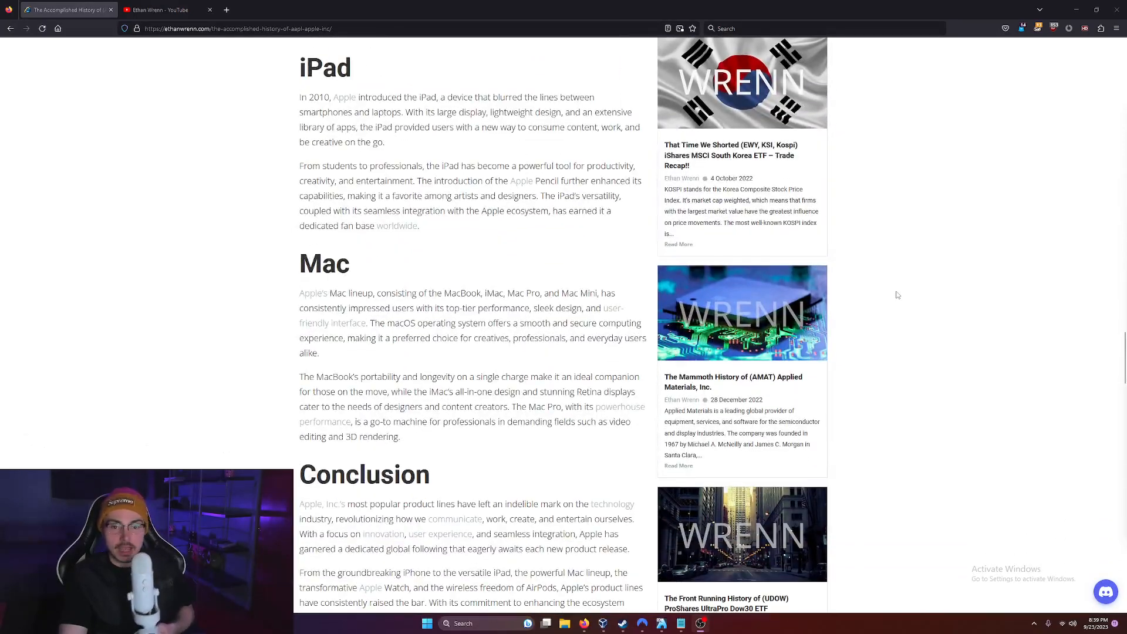
scroll(down, 3)
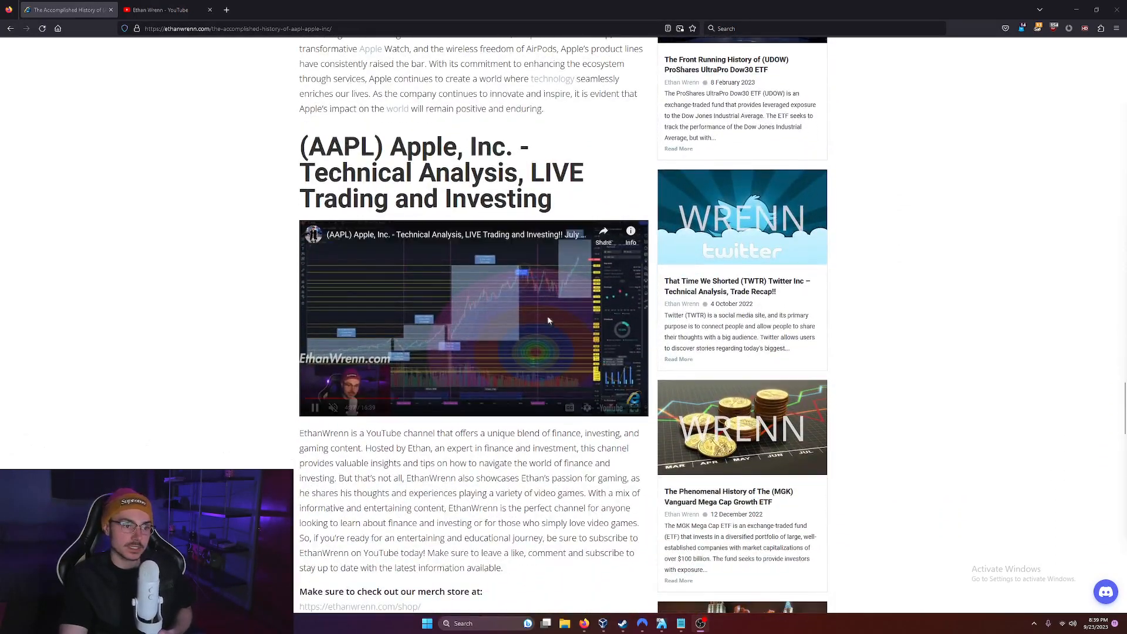
scroll(down, 3)
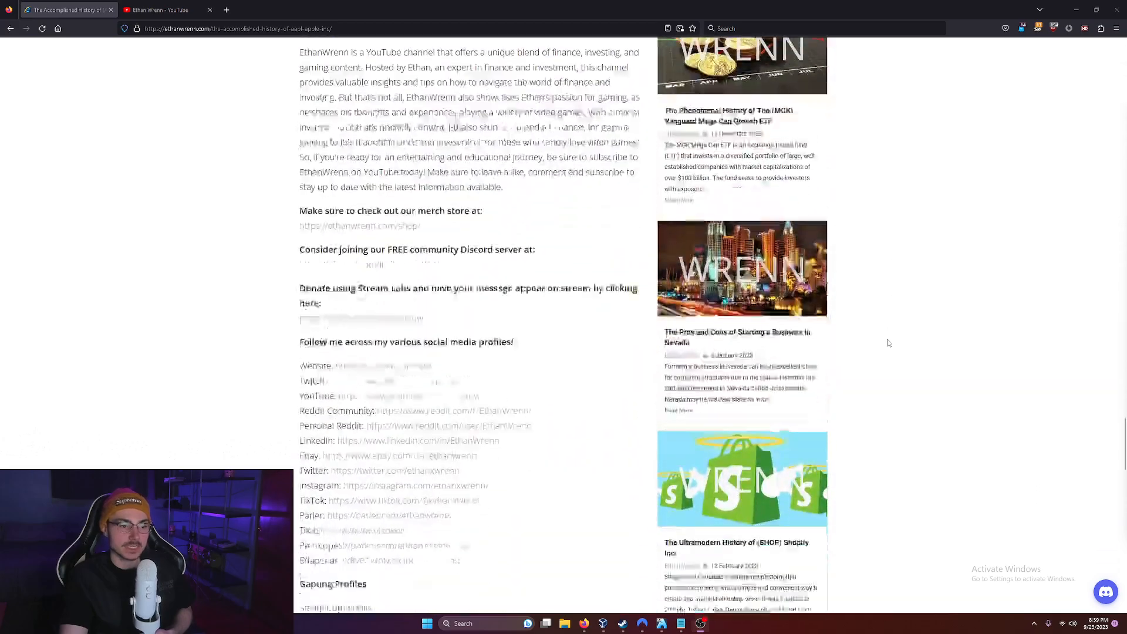
scroll(down, 3)
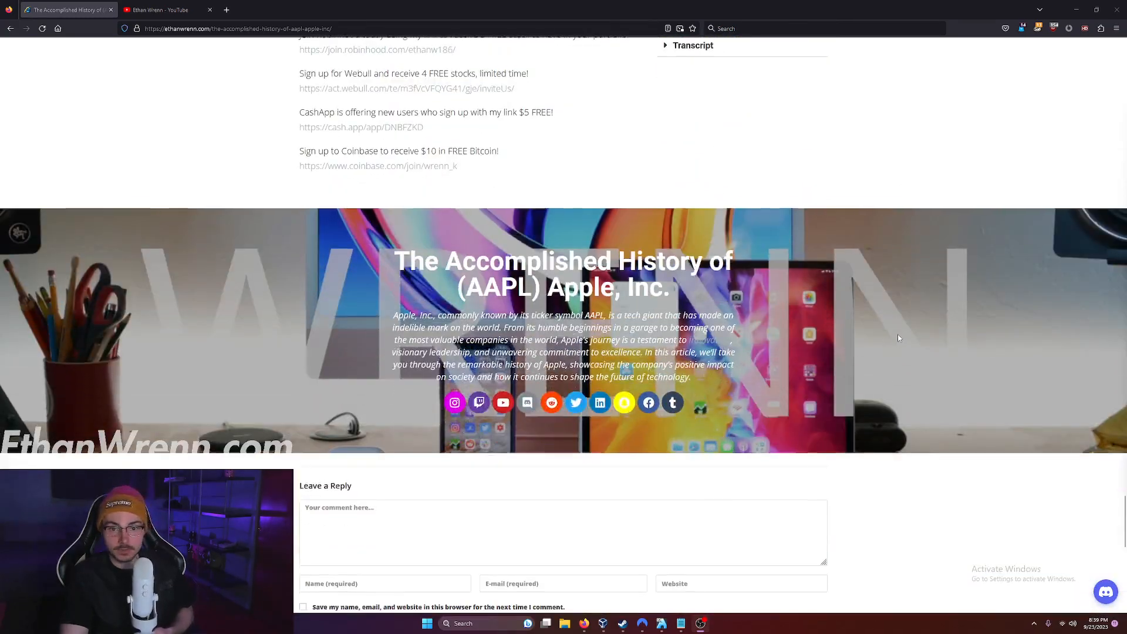
scroll(down, 3)
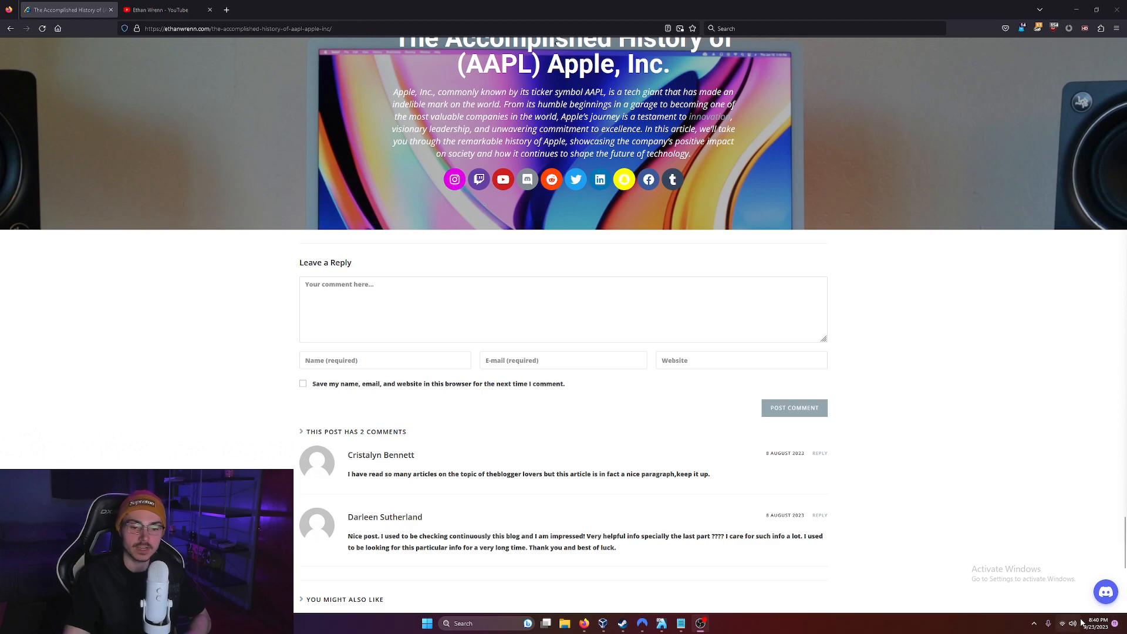
- Open the community chat widget, dismiss its enlarged image preview, and close it
click(1105, 591)
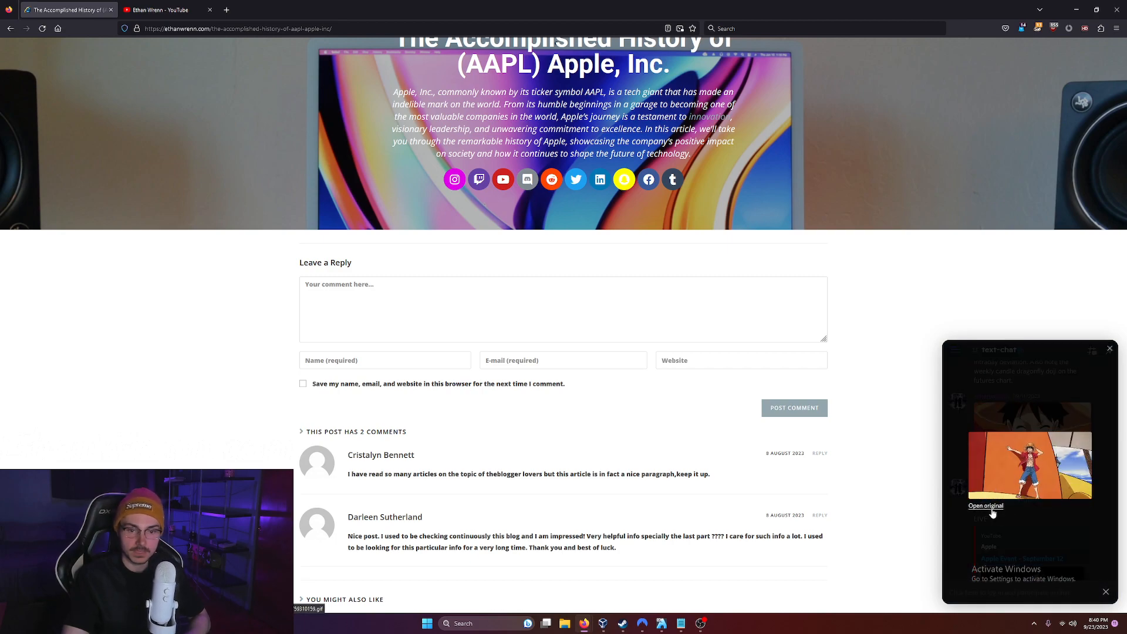
click(986, 506)
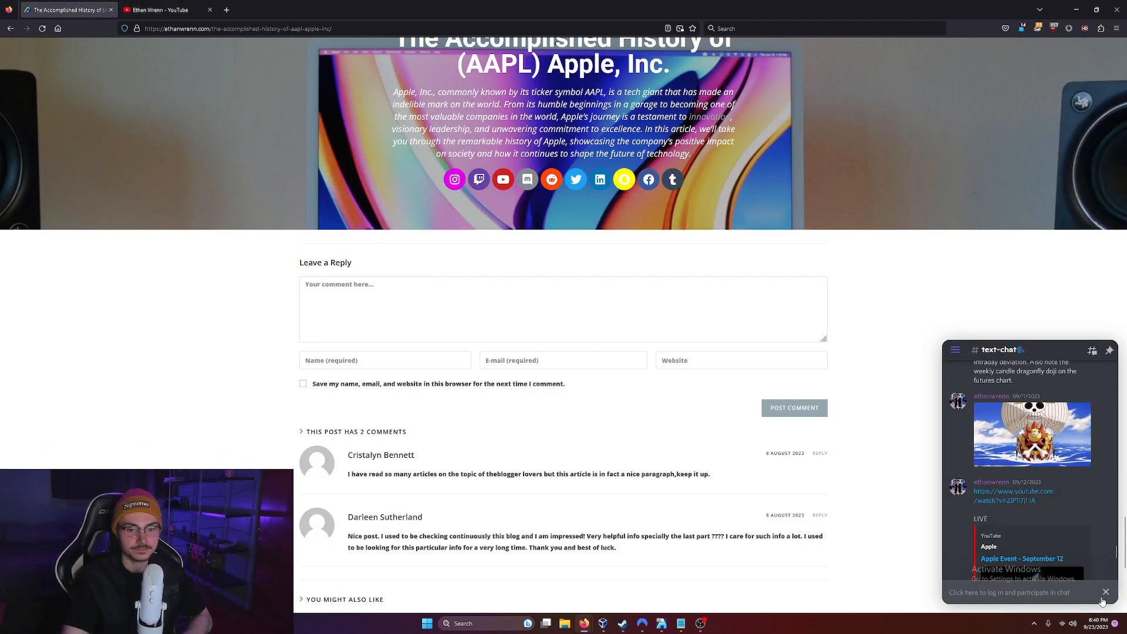
click(166, 9)
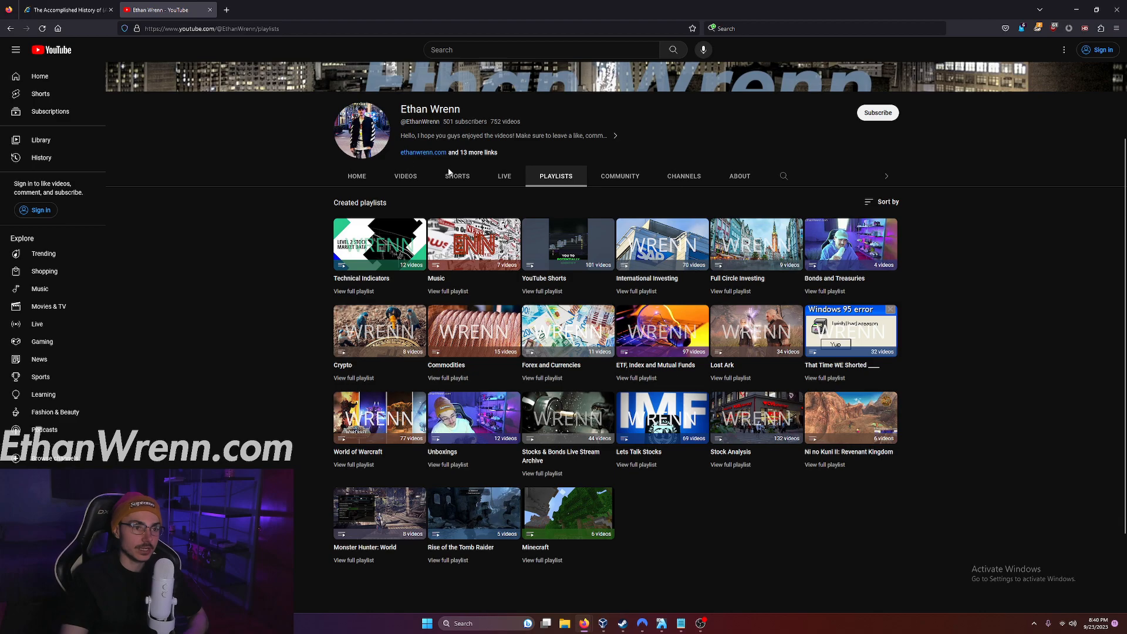
mouse_move(558, 182)
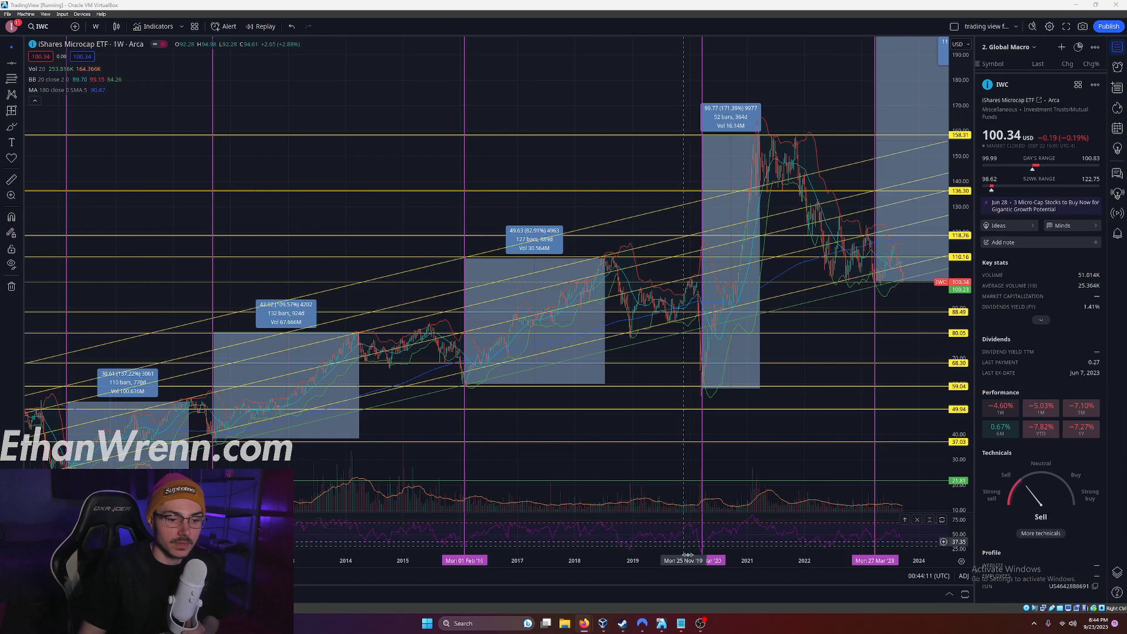
mouse_move(702, 535)
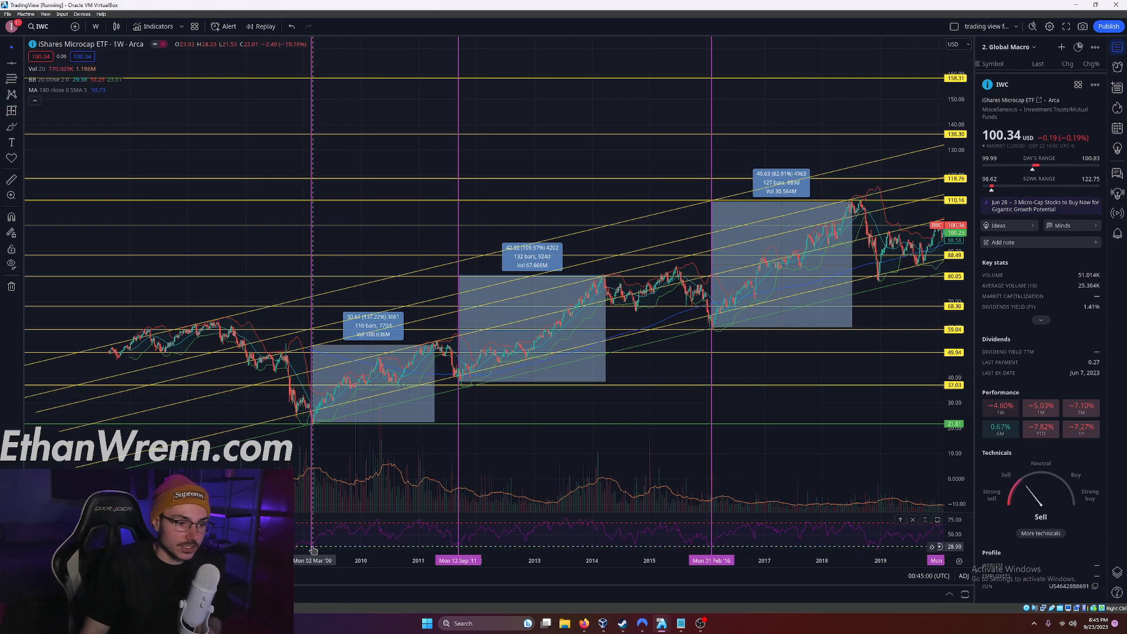
mouse_move(419, 305)
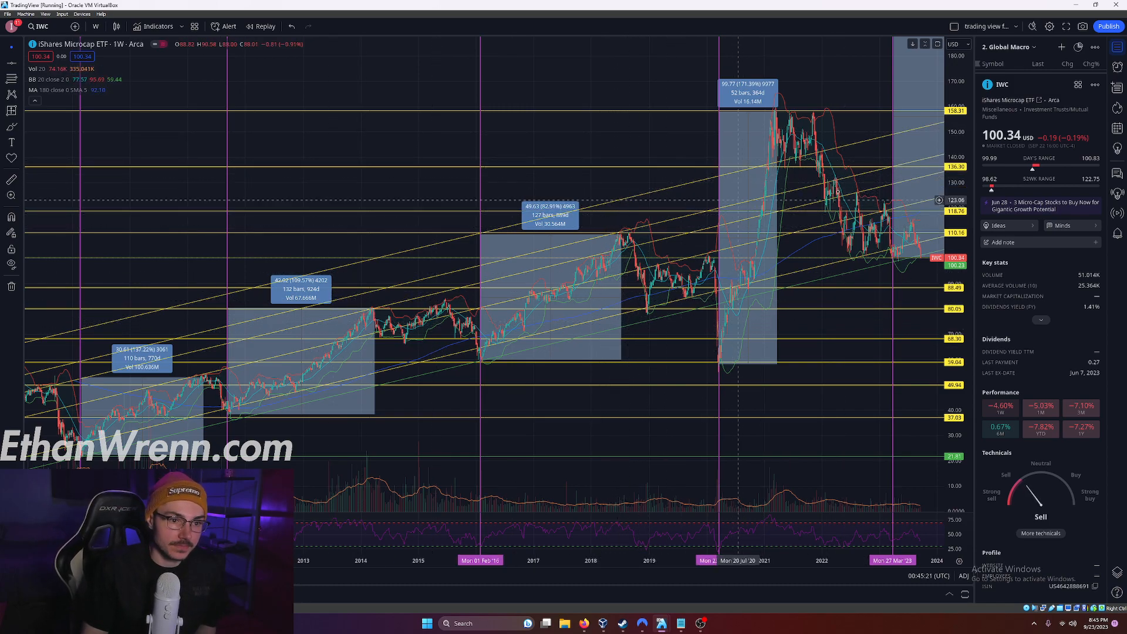
mouse_move(826, 238)
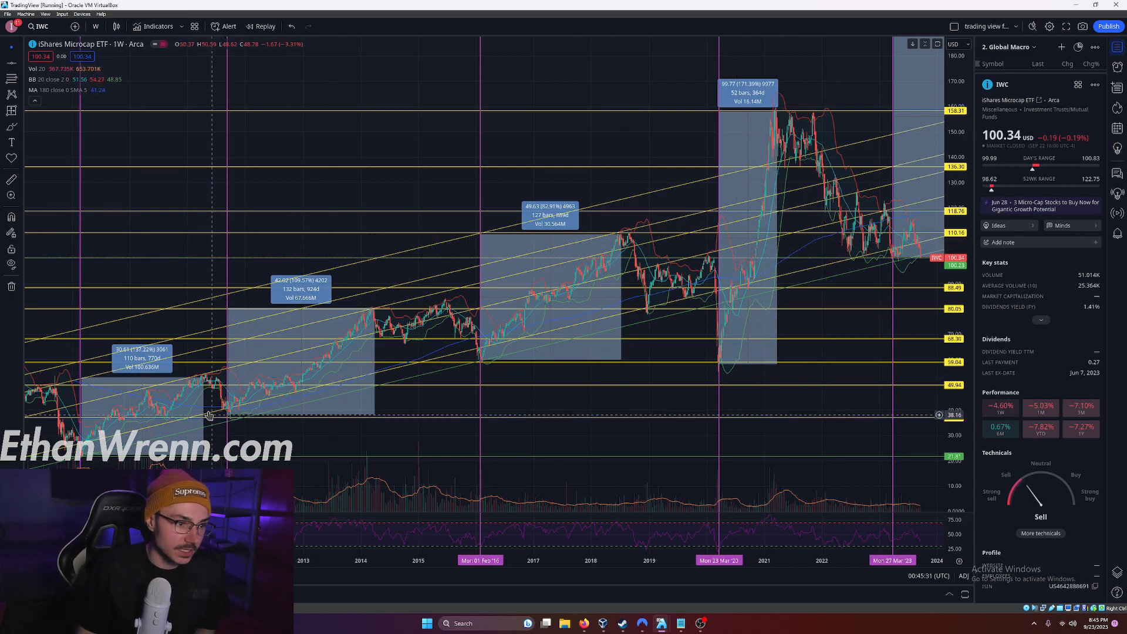
mouse_move(484, 354)
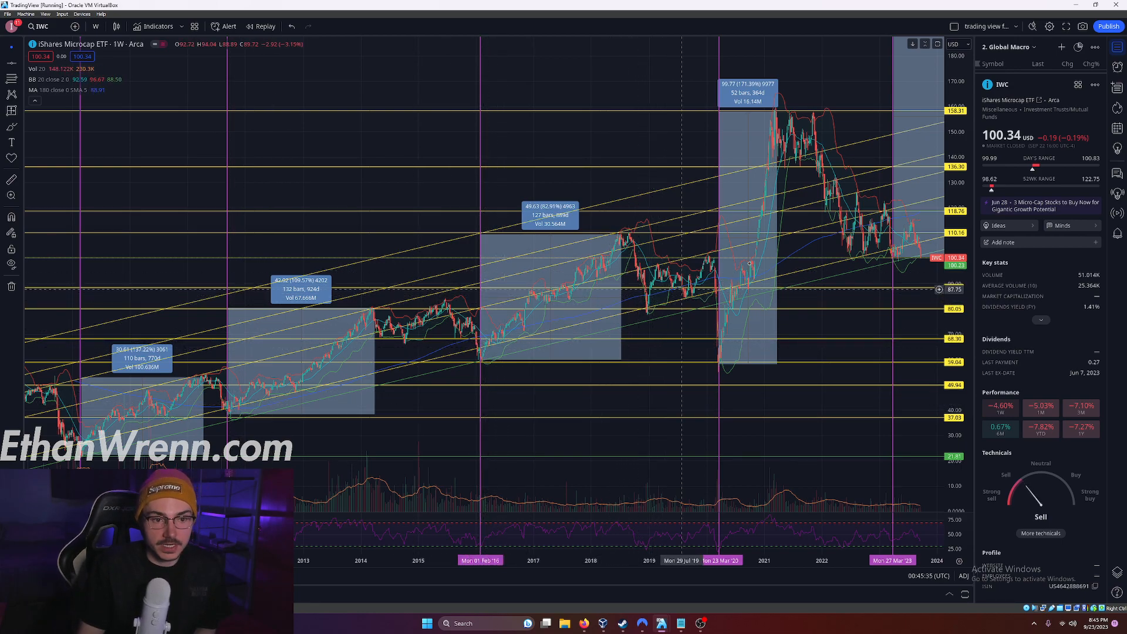
mouse_move(514, 324)
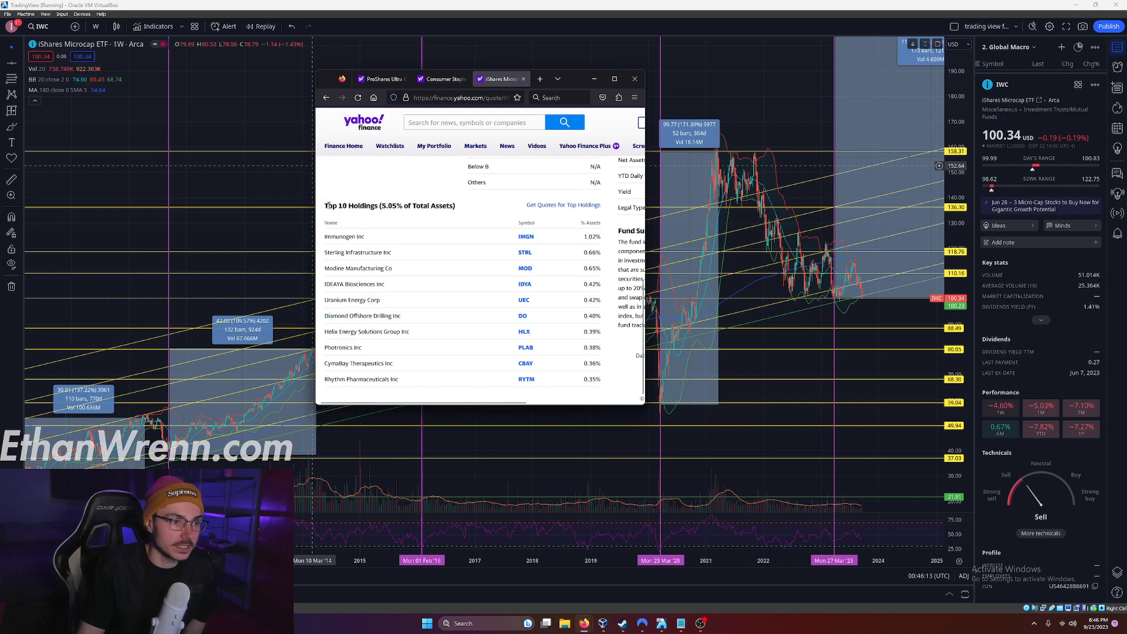
- Double-click the Yahoo Finance window to bring the IWC fund's holdings page forward
double_click(351, 206)
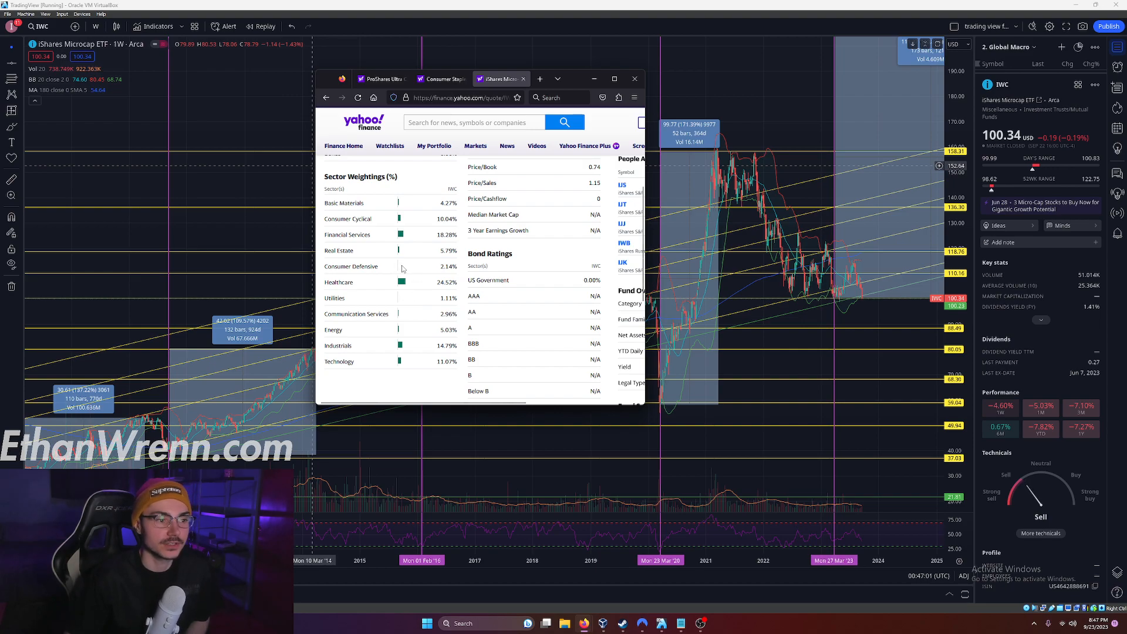
mouse_move(415, 291)
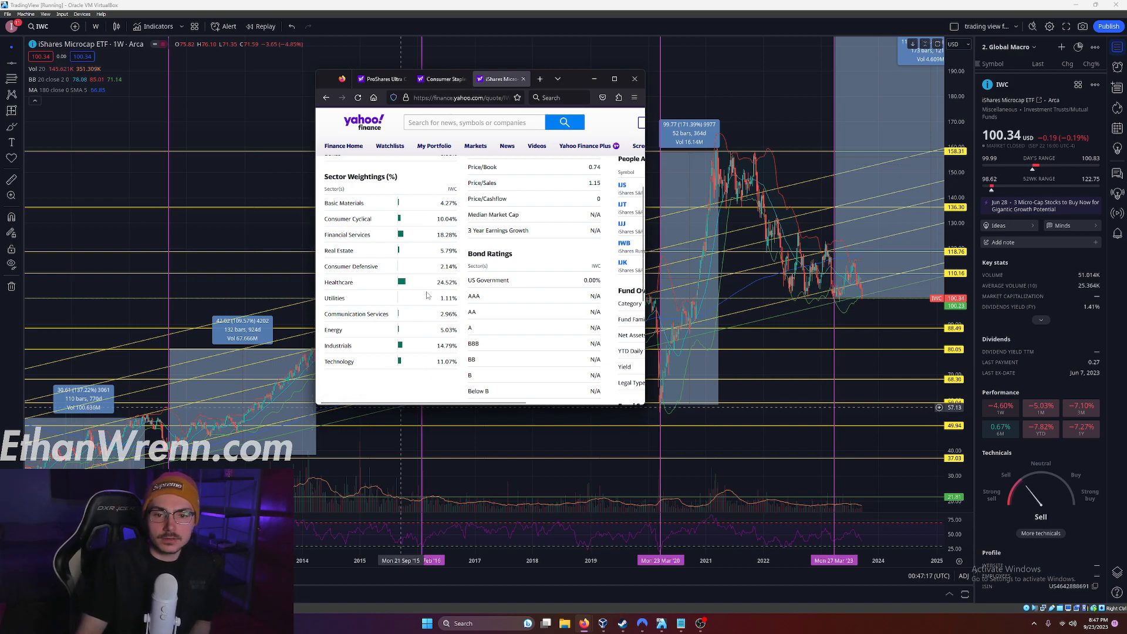
- Scroll past IWC's sector weightings and return the TradingView weekly chart to the front
scroll(down, 3)
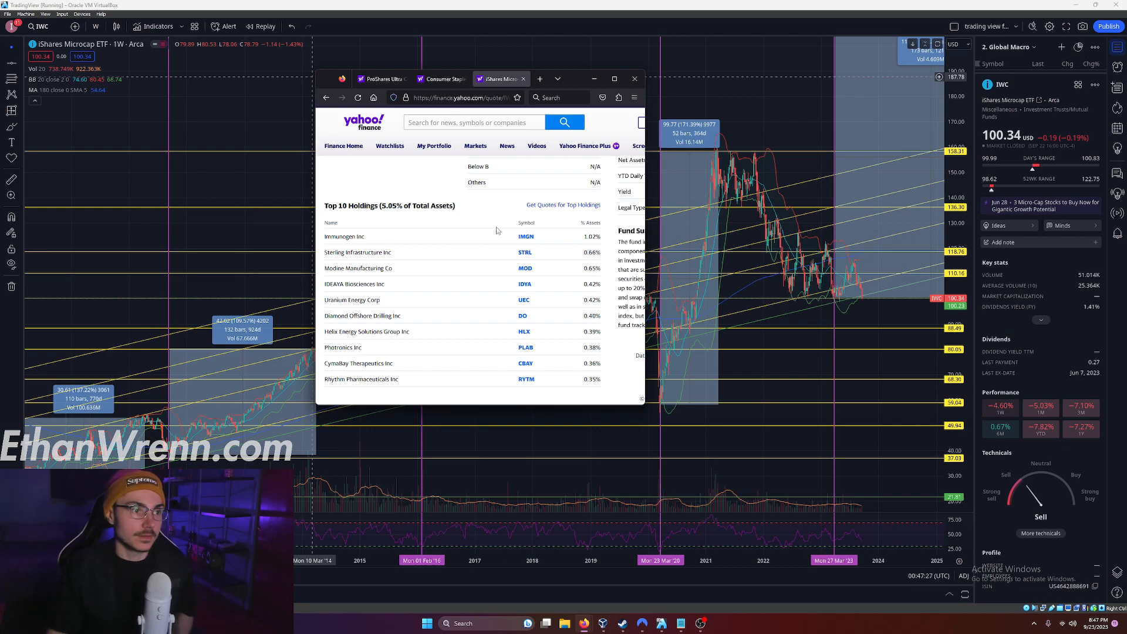
click(635, 78)
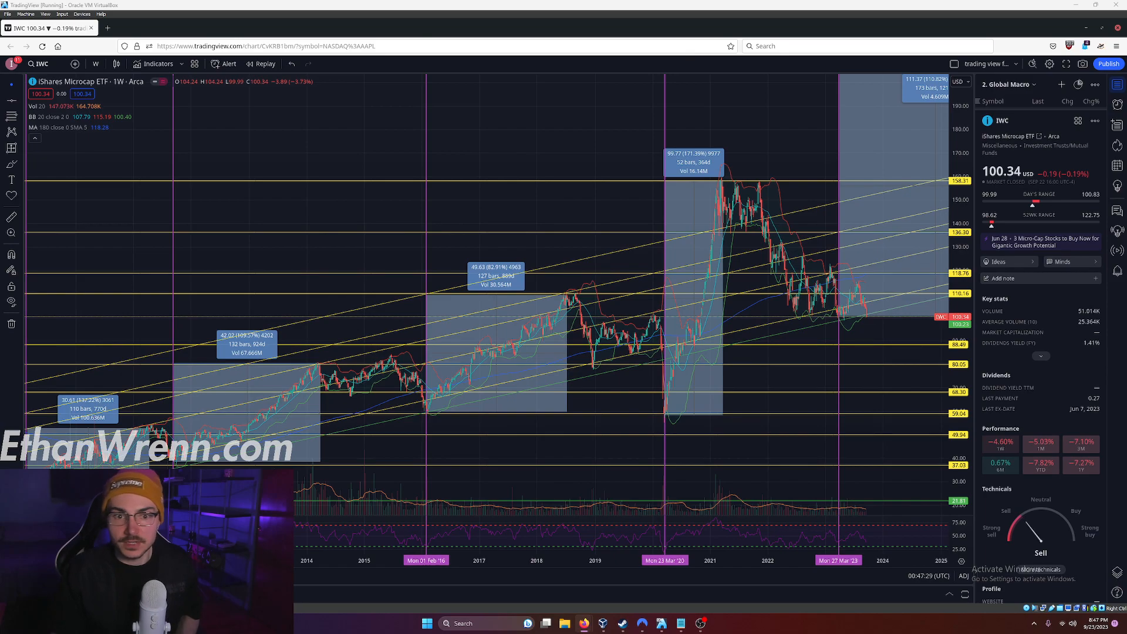